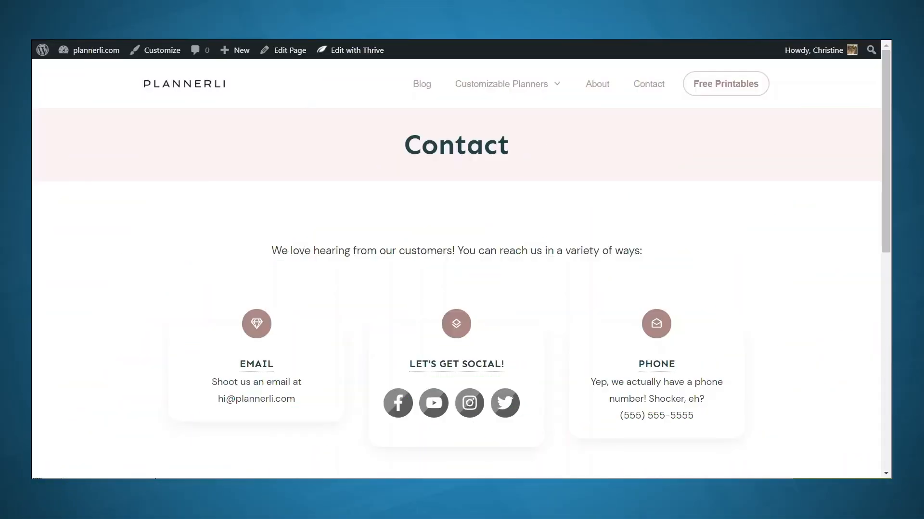
mouse_move(823, 347)
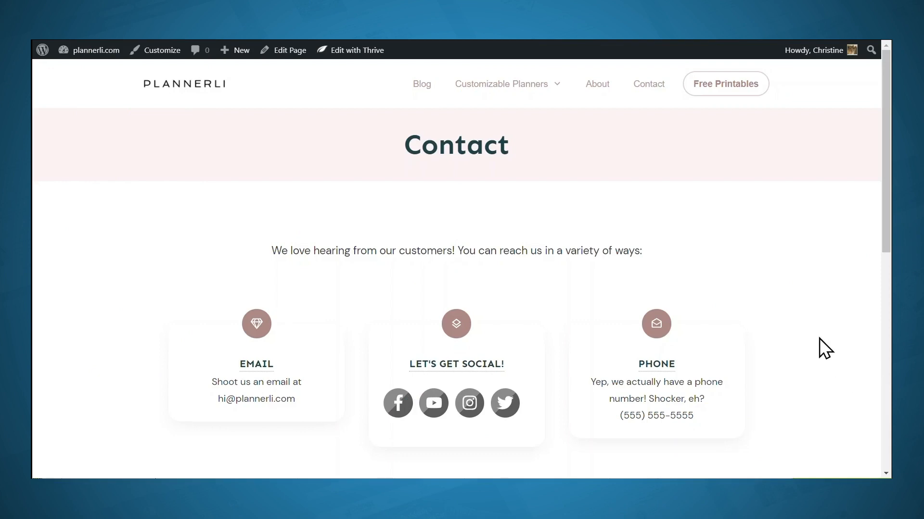
Step: Send the filled-in test message from the Contact page form and get the confirmation
scroll("down", 3)
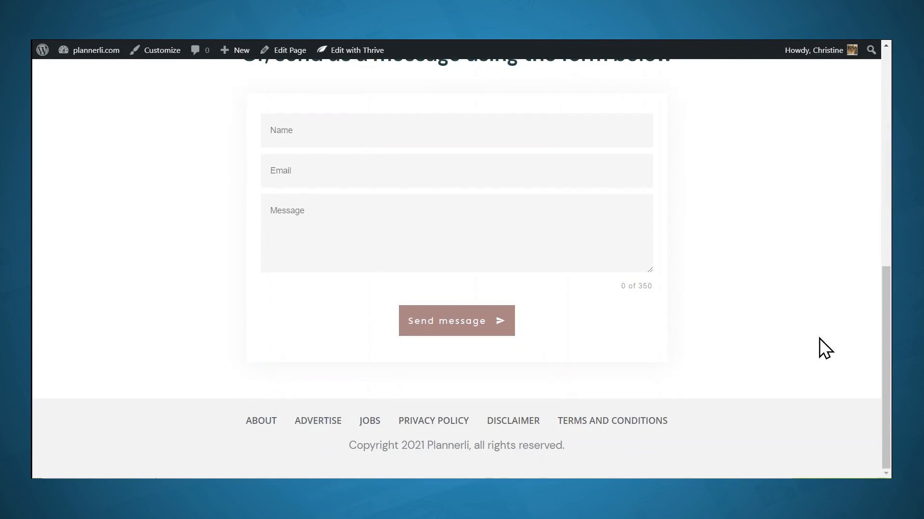
mouse_move(596, 334)
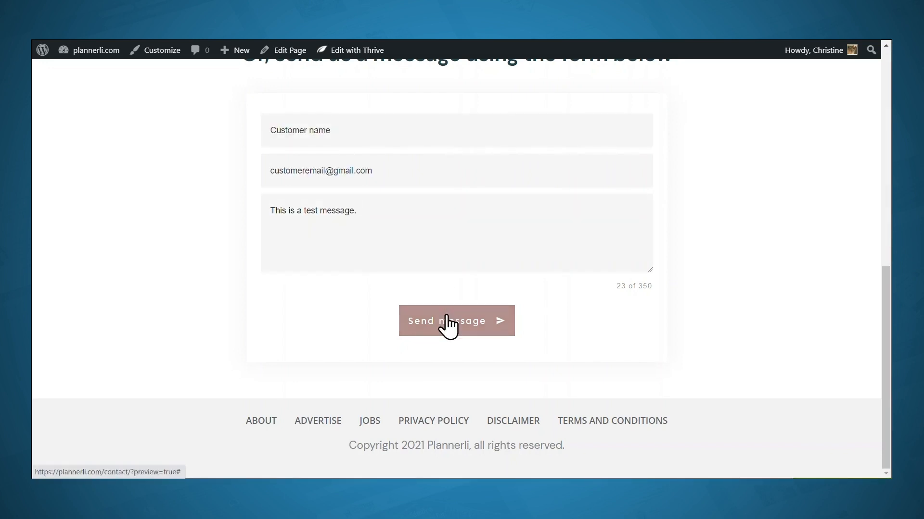
left_click(456, 320)
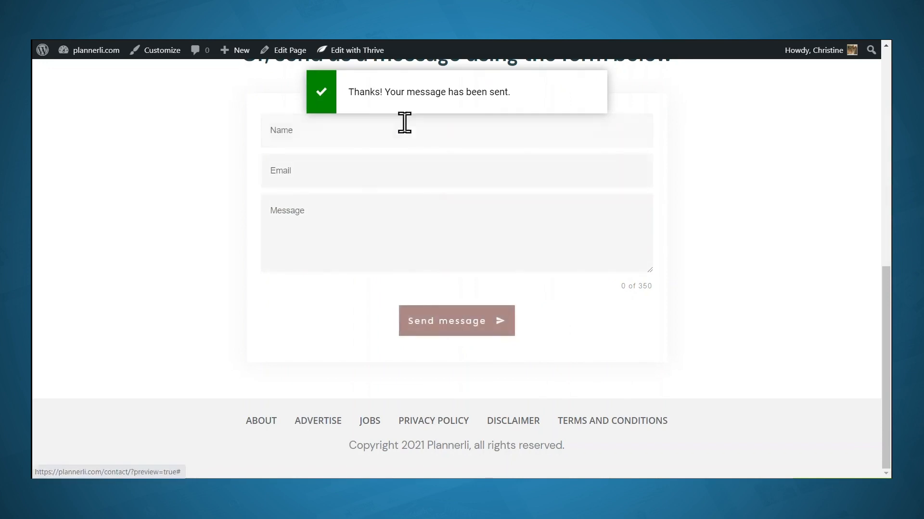
mouse_move(501, 98)
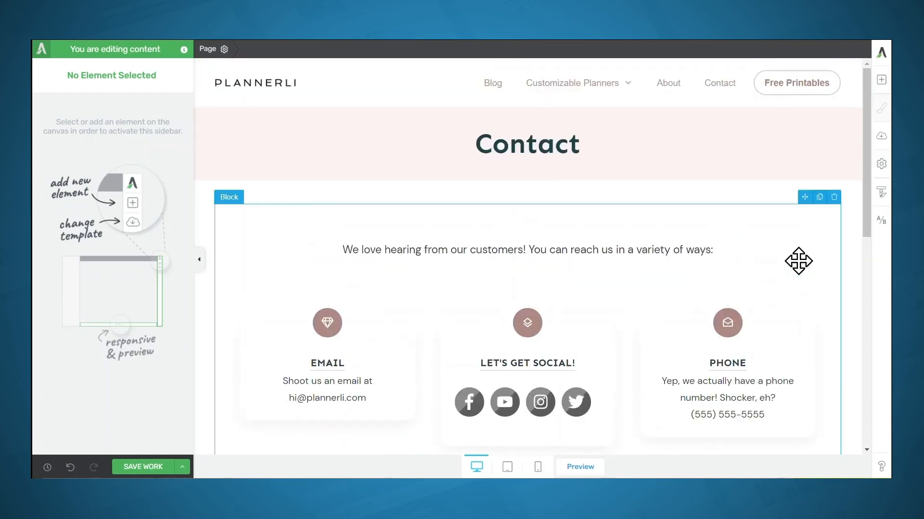
mouse_move(882, 80)
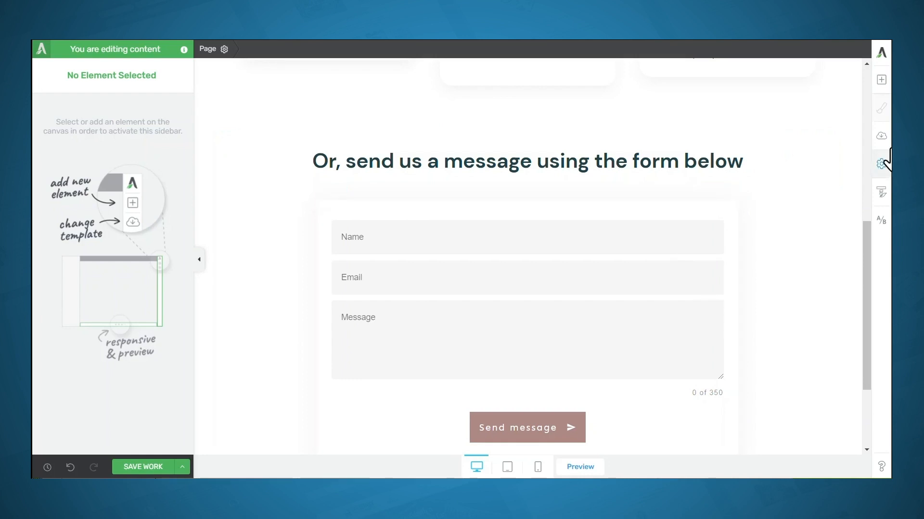
Step: Find the Lead Generation form among the elements by searching 'form'
left_click(882, 80)
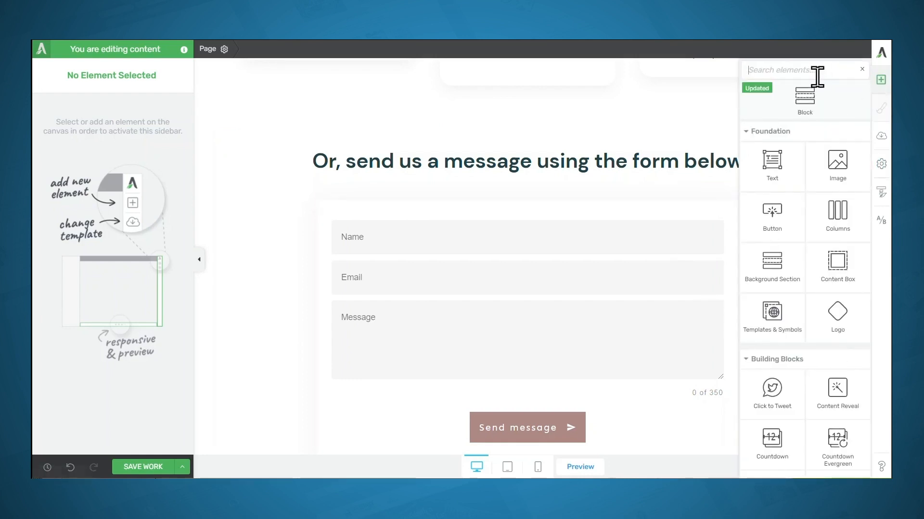
type("form")
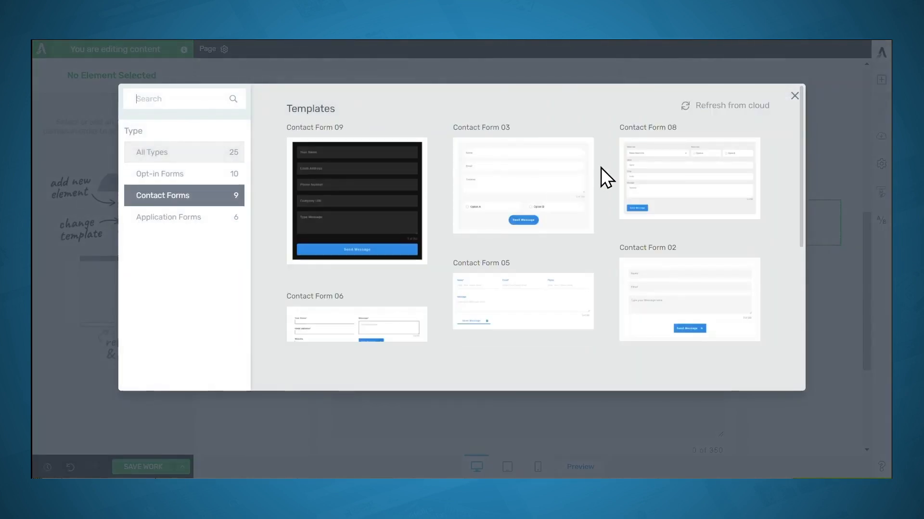
scroll("down", 3)
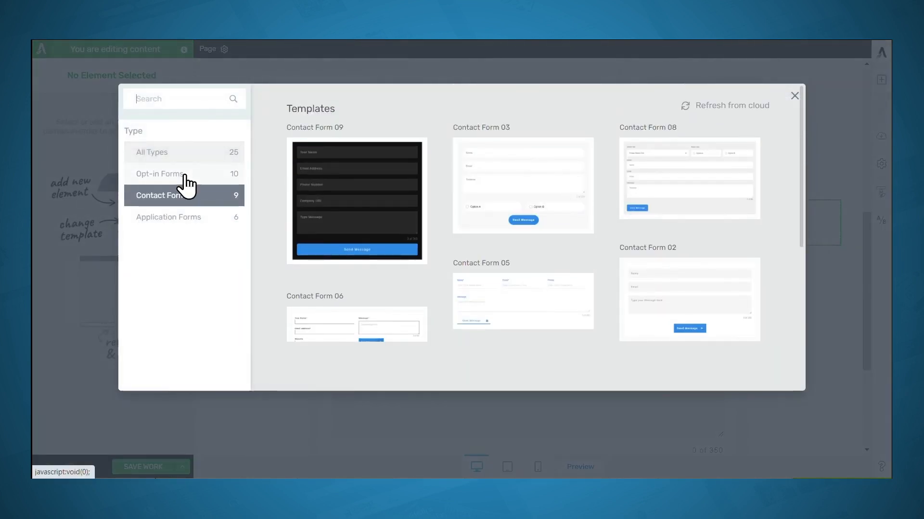
Step: Browse opt-in and application templates, then choose a Contact Form template
left_click(160, 174)
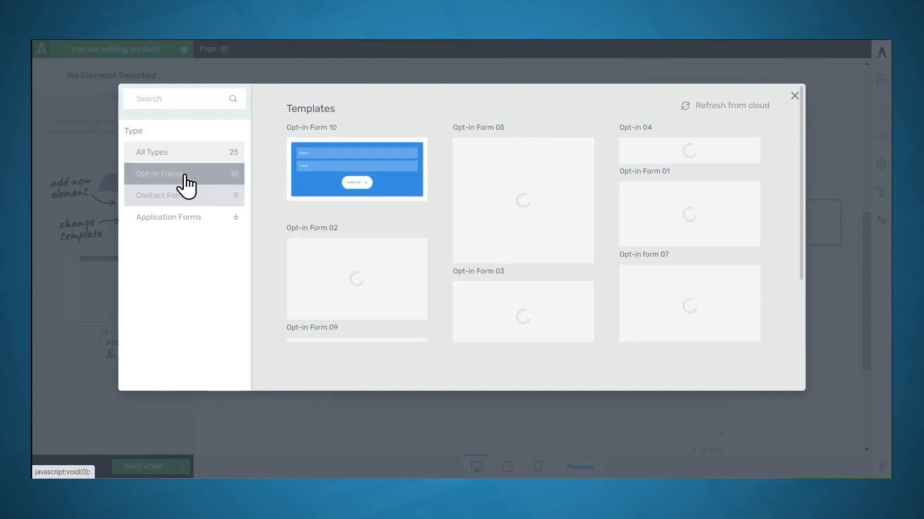
left_click(167, 216)
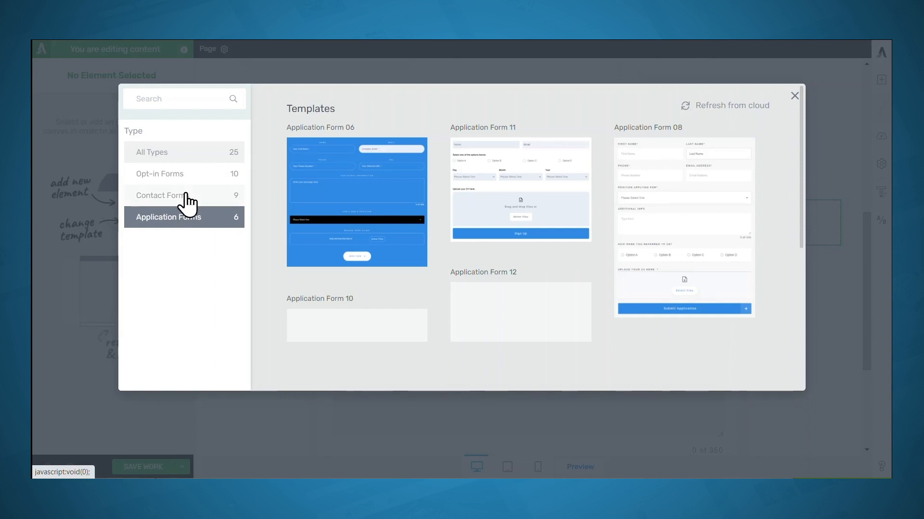
left_click(162, 195)
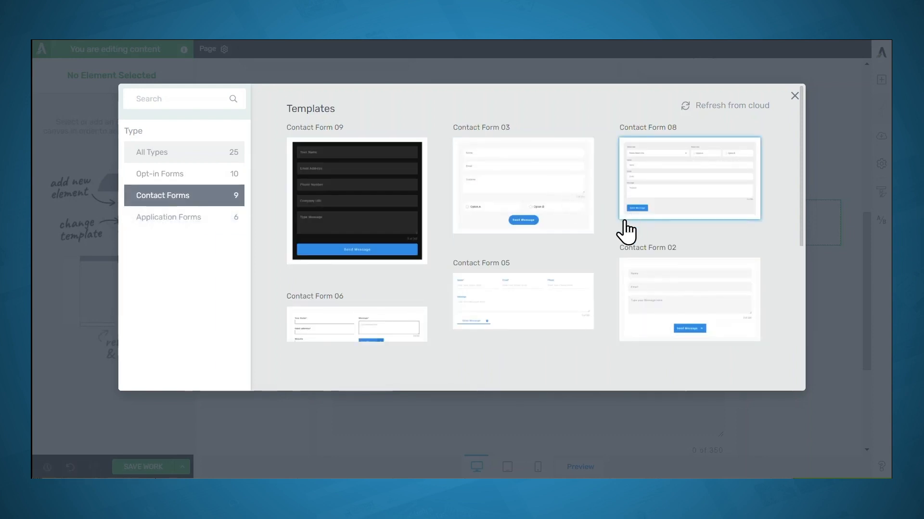
left_click(689, 179)
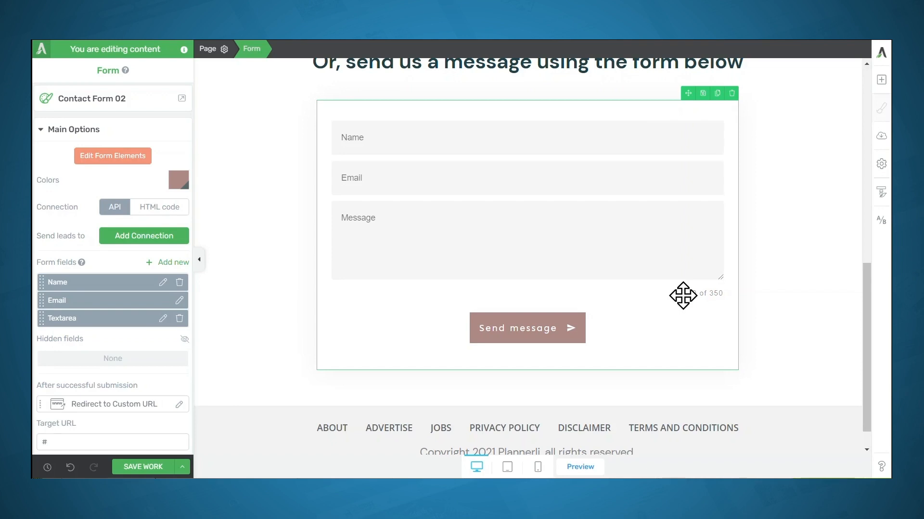
mouse_move(496, 125)
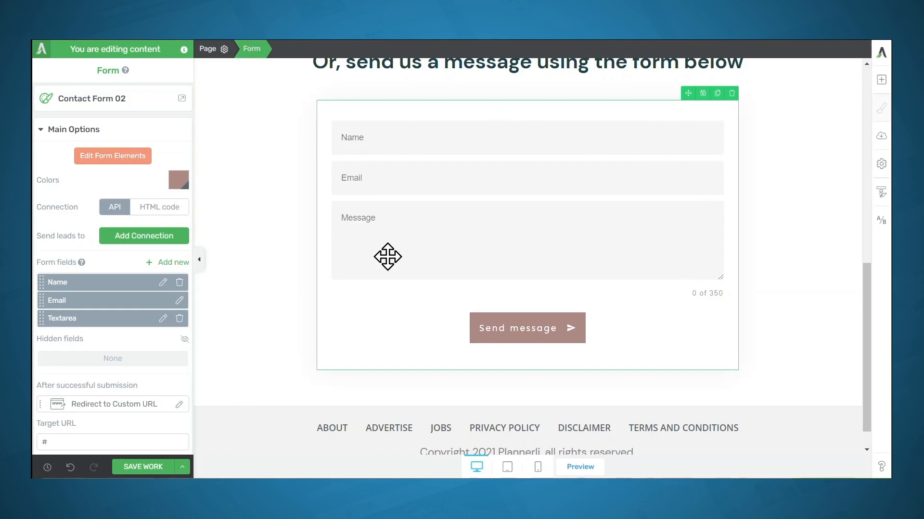
mouse_move(394, 245)
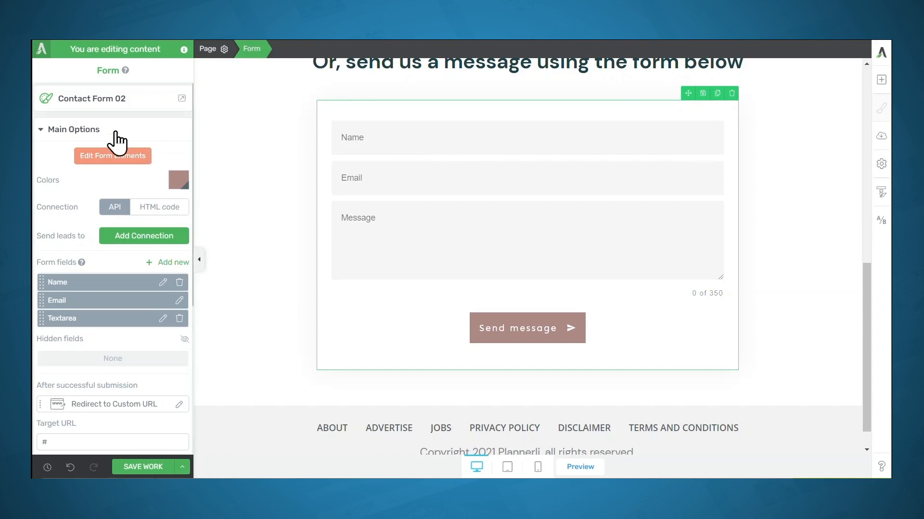
mouse_move(108, 144)
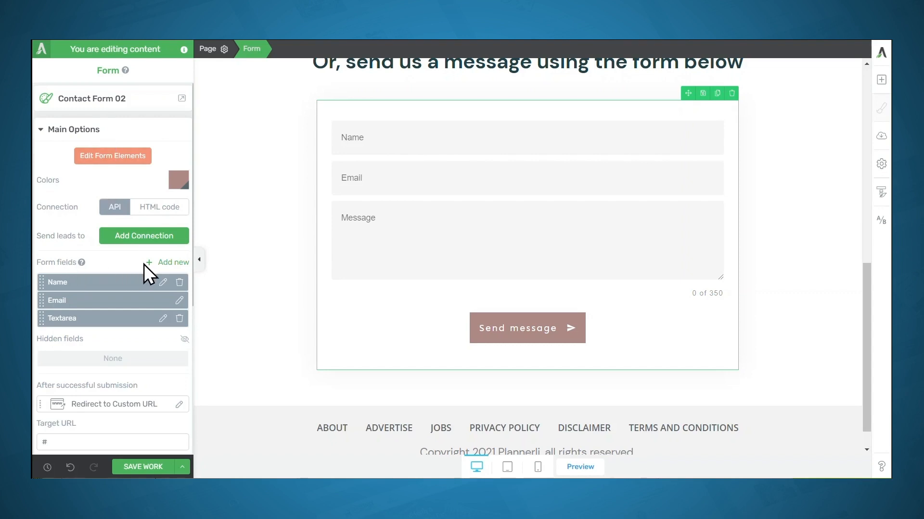
mouse_move(172, 262)
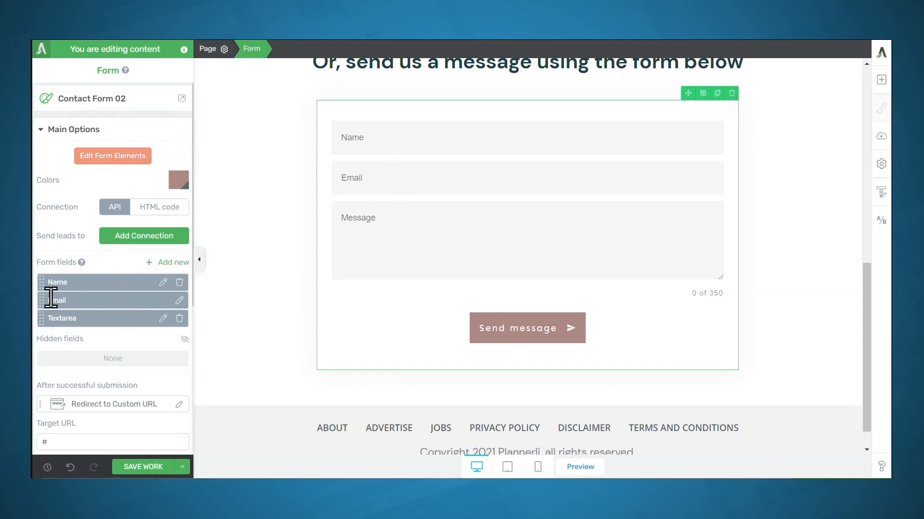
mouse_move(47, 301)
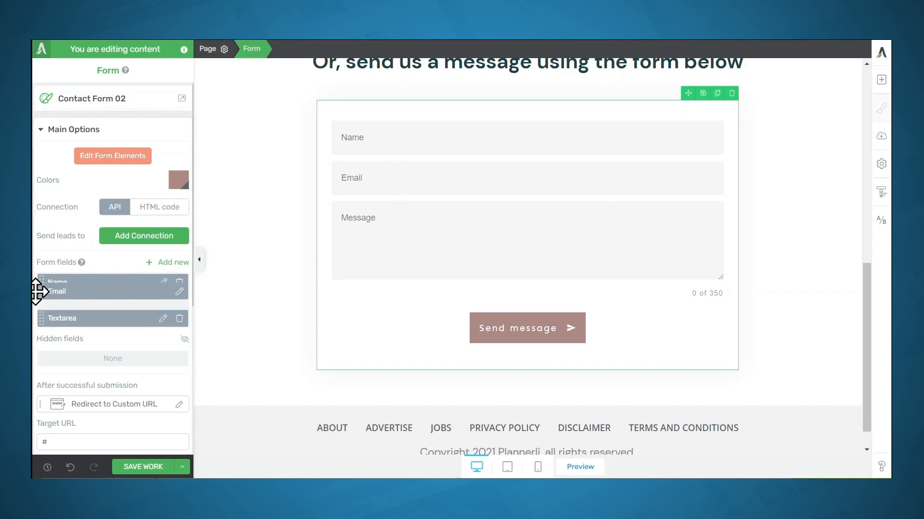
left_click_drag(56, 281, 57, 300)
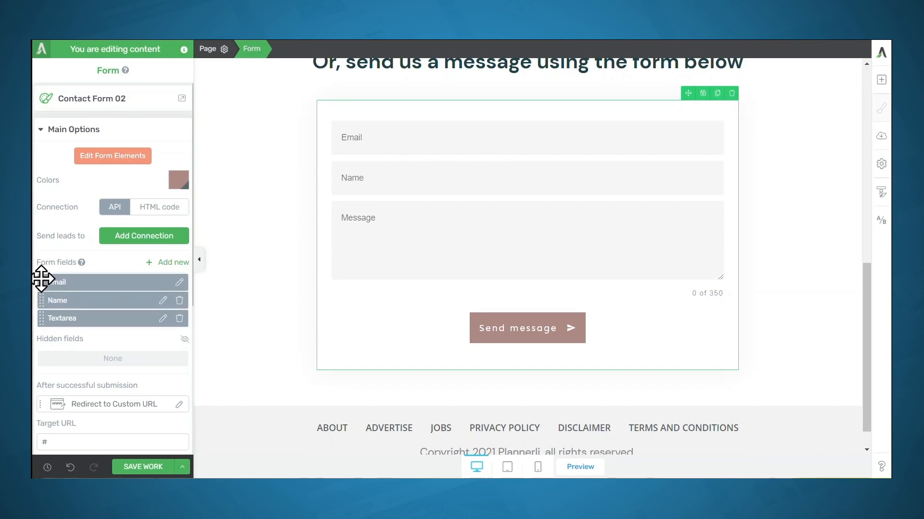
left_click_drag(55, 282, 56, 300)
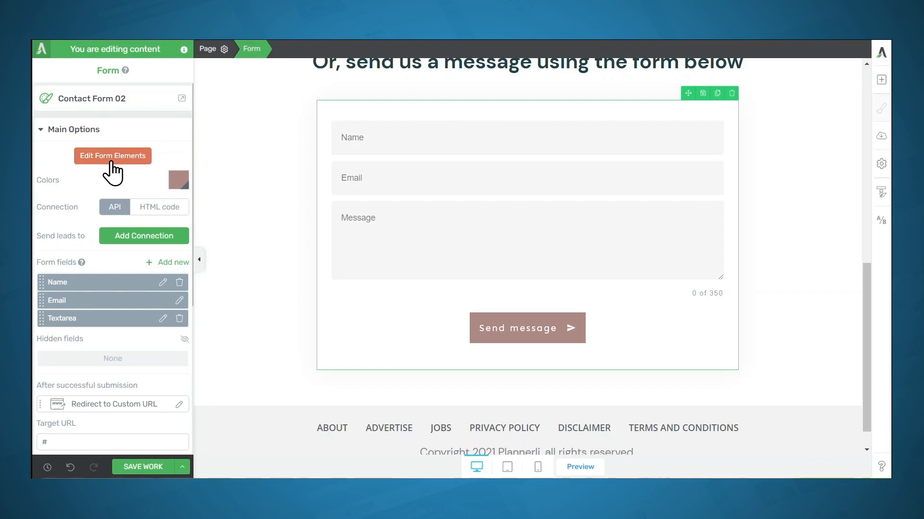
mouse_move(135, 247)
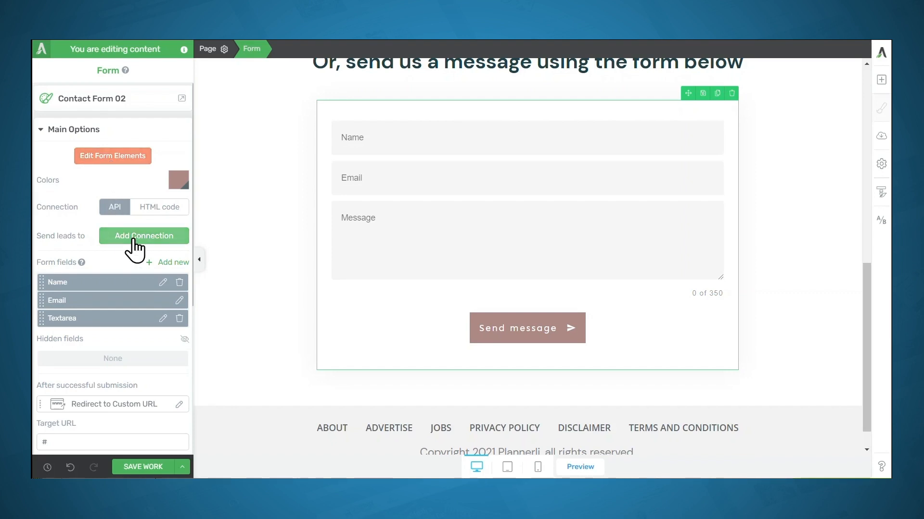
Step: Add a connection of type Email, keeping 'Send emails from this site' as delivery
left_click(143, 236)
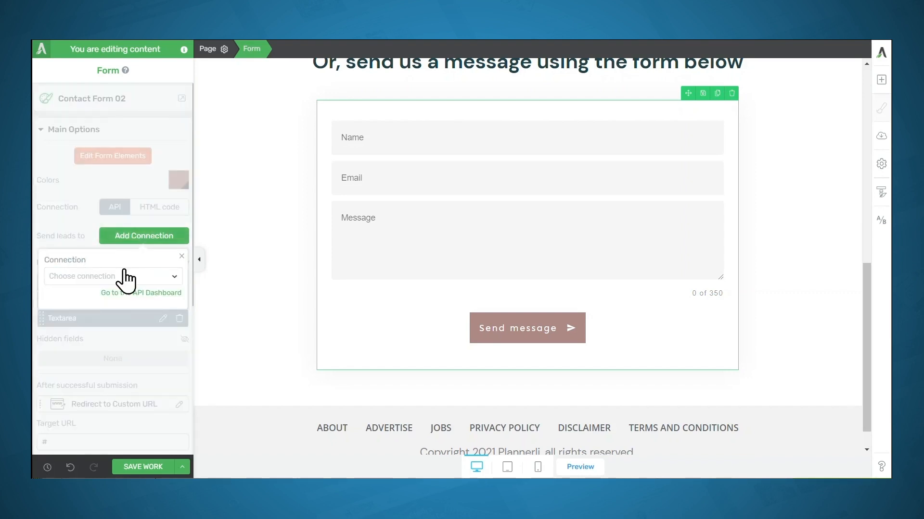
left_click(112, 276)
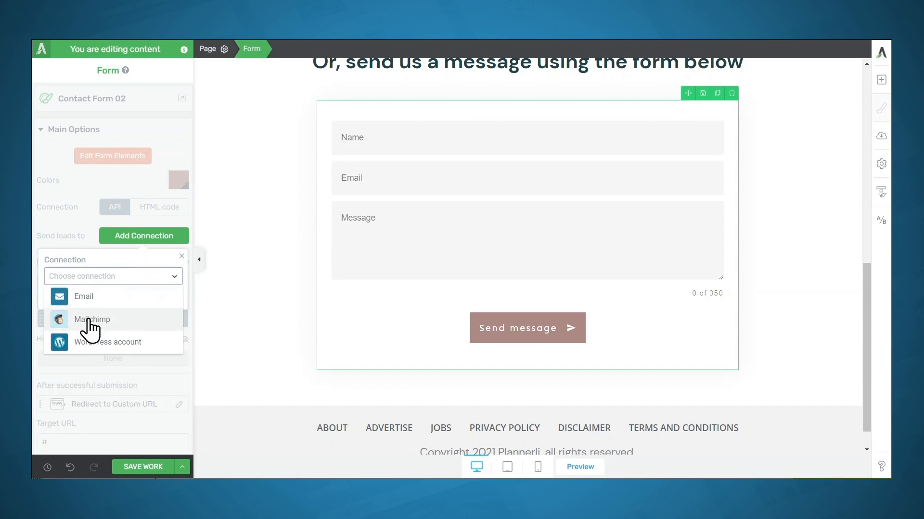
left_click(84, 296)
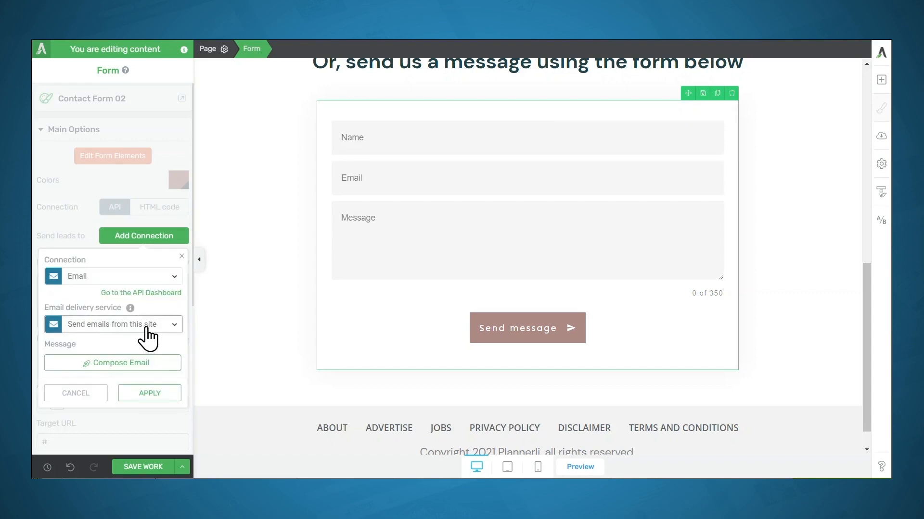
mouse_move(105, 339)
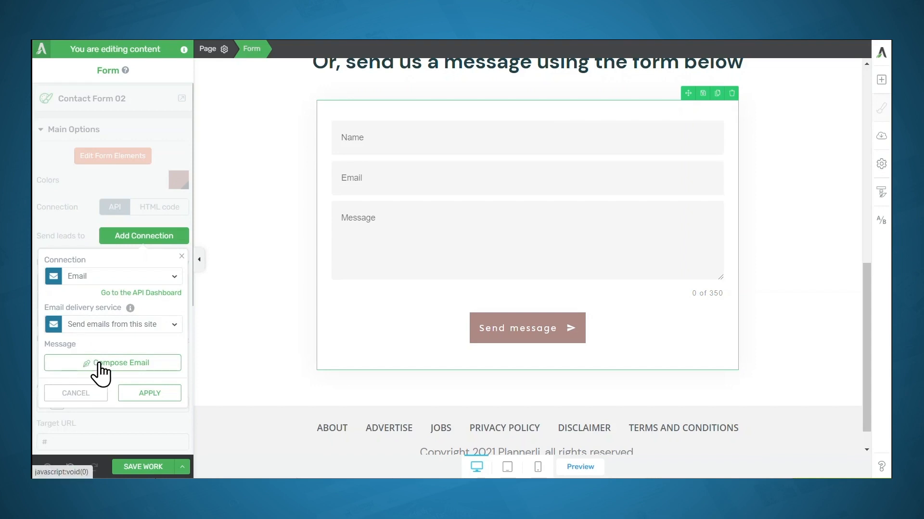
Step: Compose the notification email with subject 'Someone filled out your form' and [all_form_fields] body, then save
left_click(112, 363)
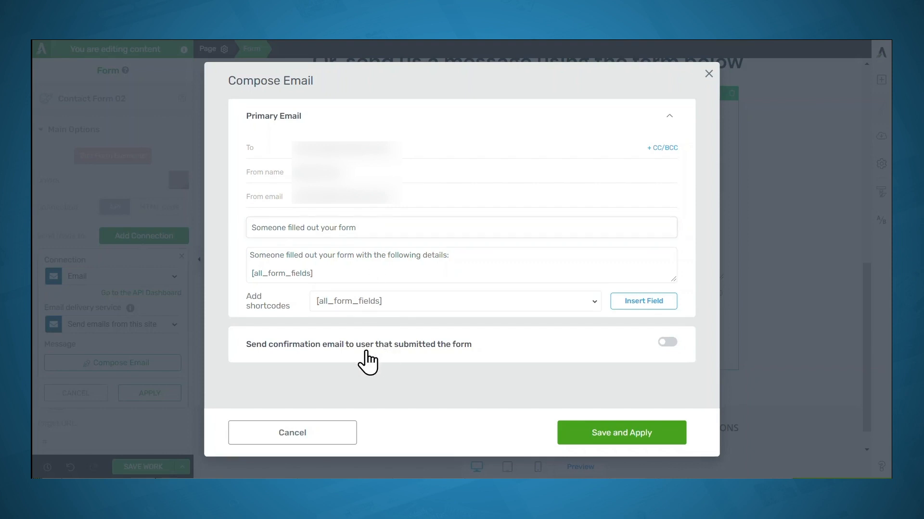
mouse_move(400, 361)
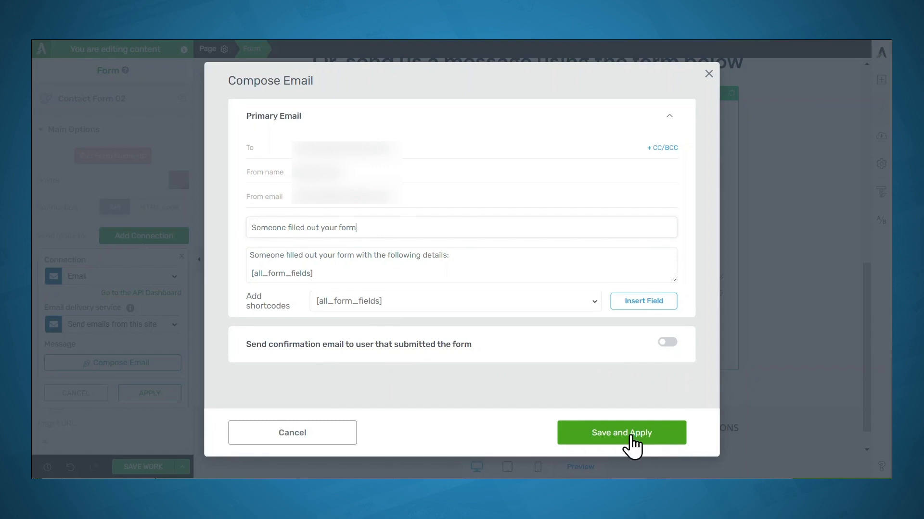
left_click(621, 432)
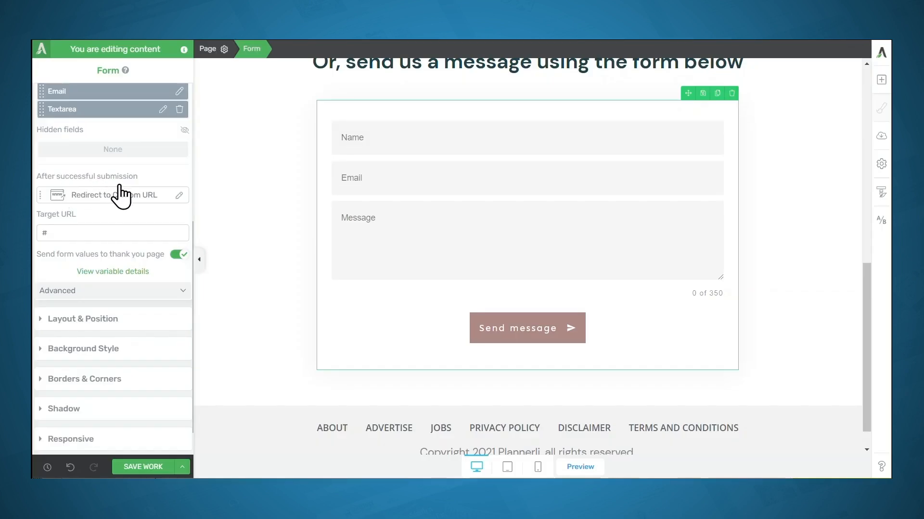
Step: Switch the after-submission action to a success notification and start the 'Thanks!' message
left_click(111, 195)
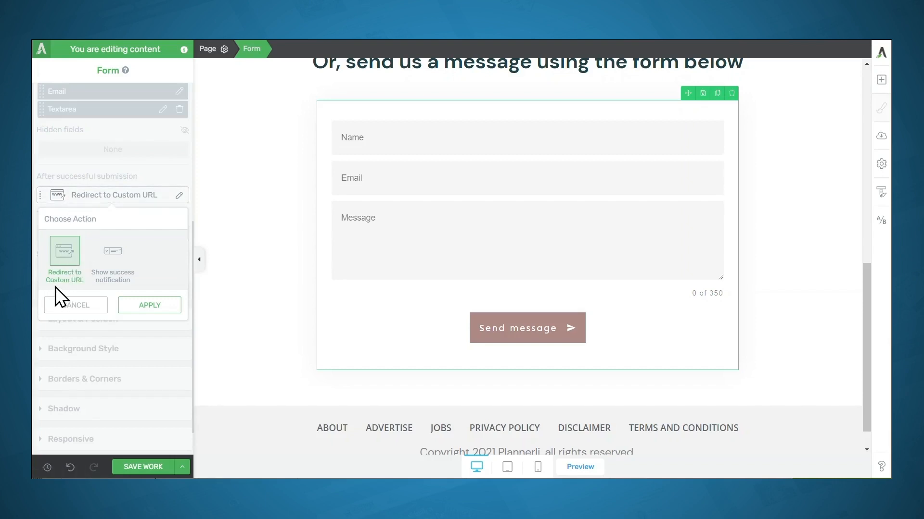
mouse_move(103, 294)
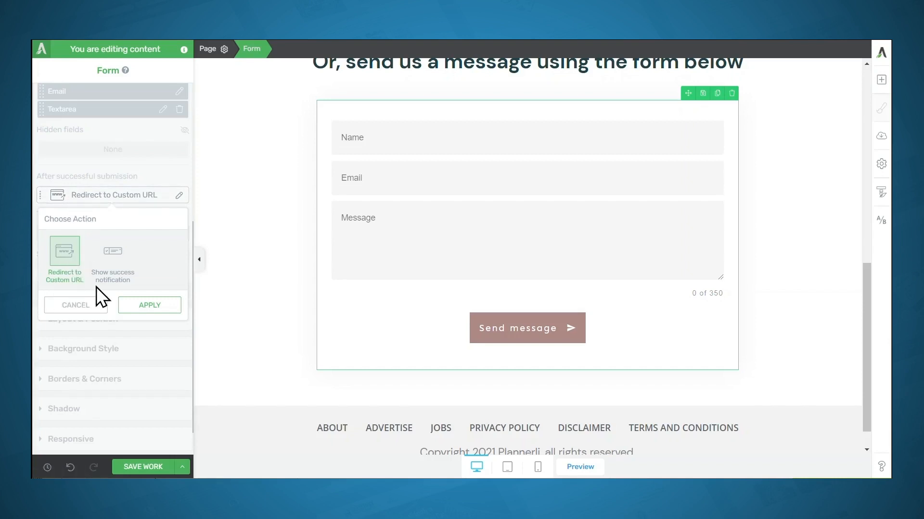
left_click(112, 251)
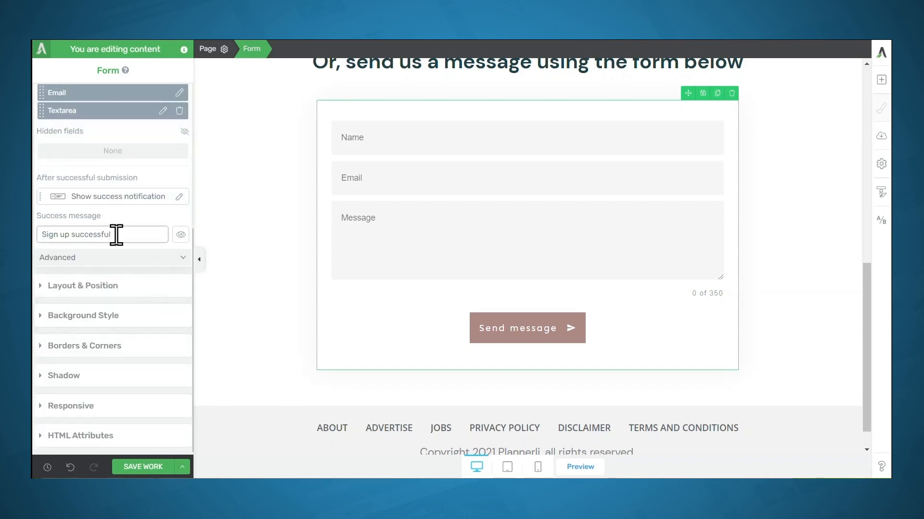
type("Thanks! Your message has been se")
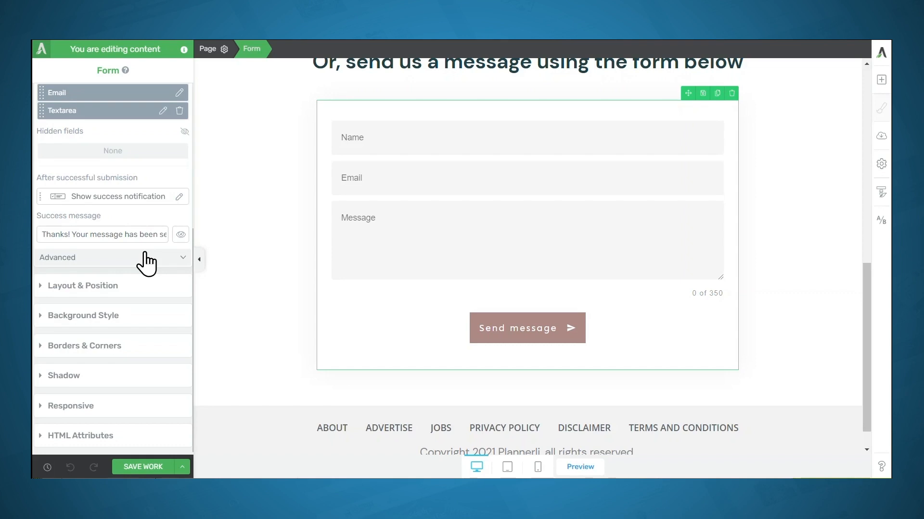
mouse_move(354, 342)
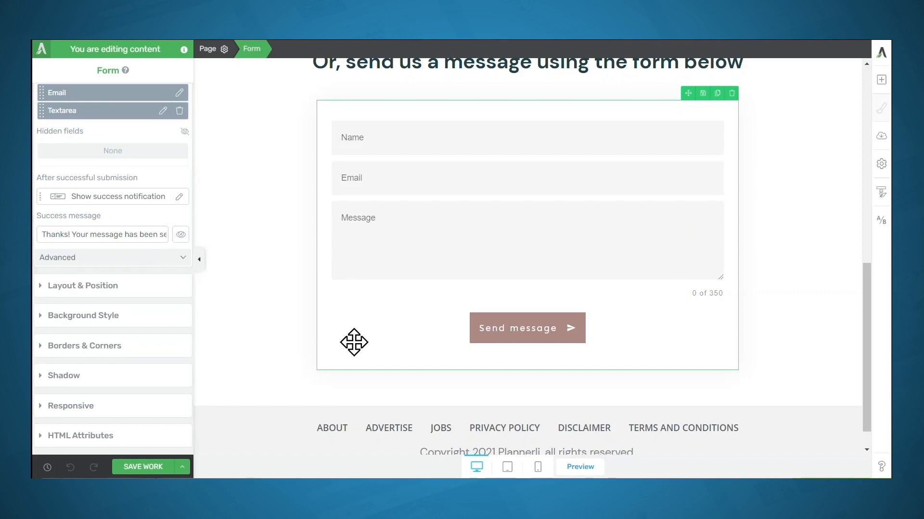